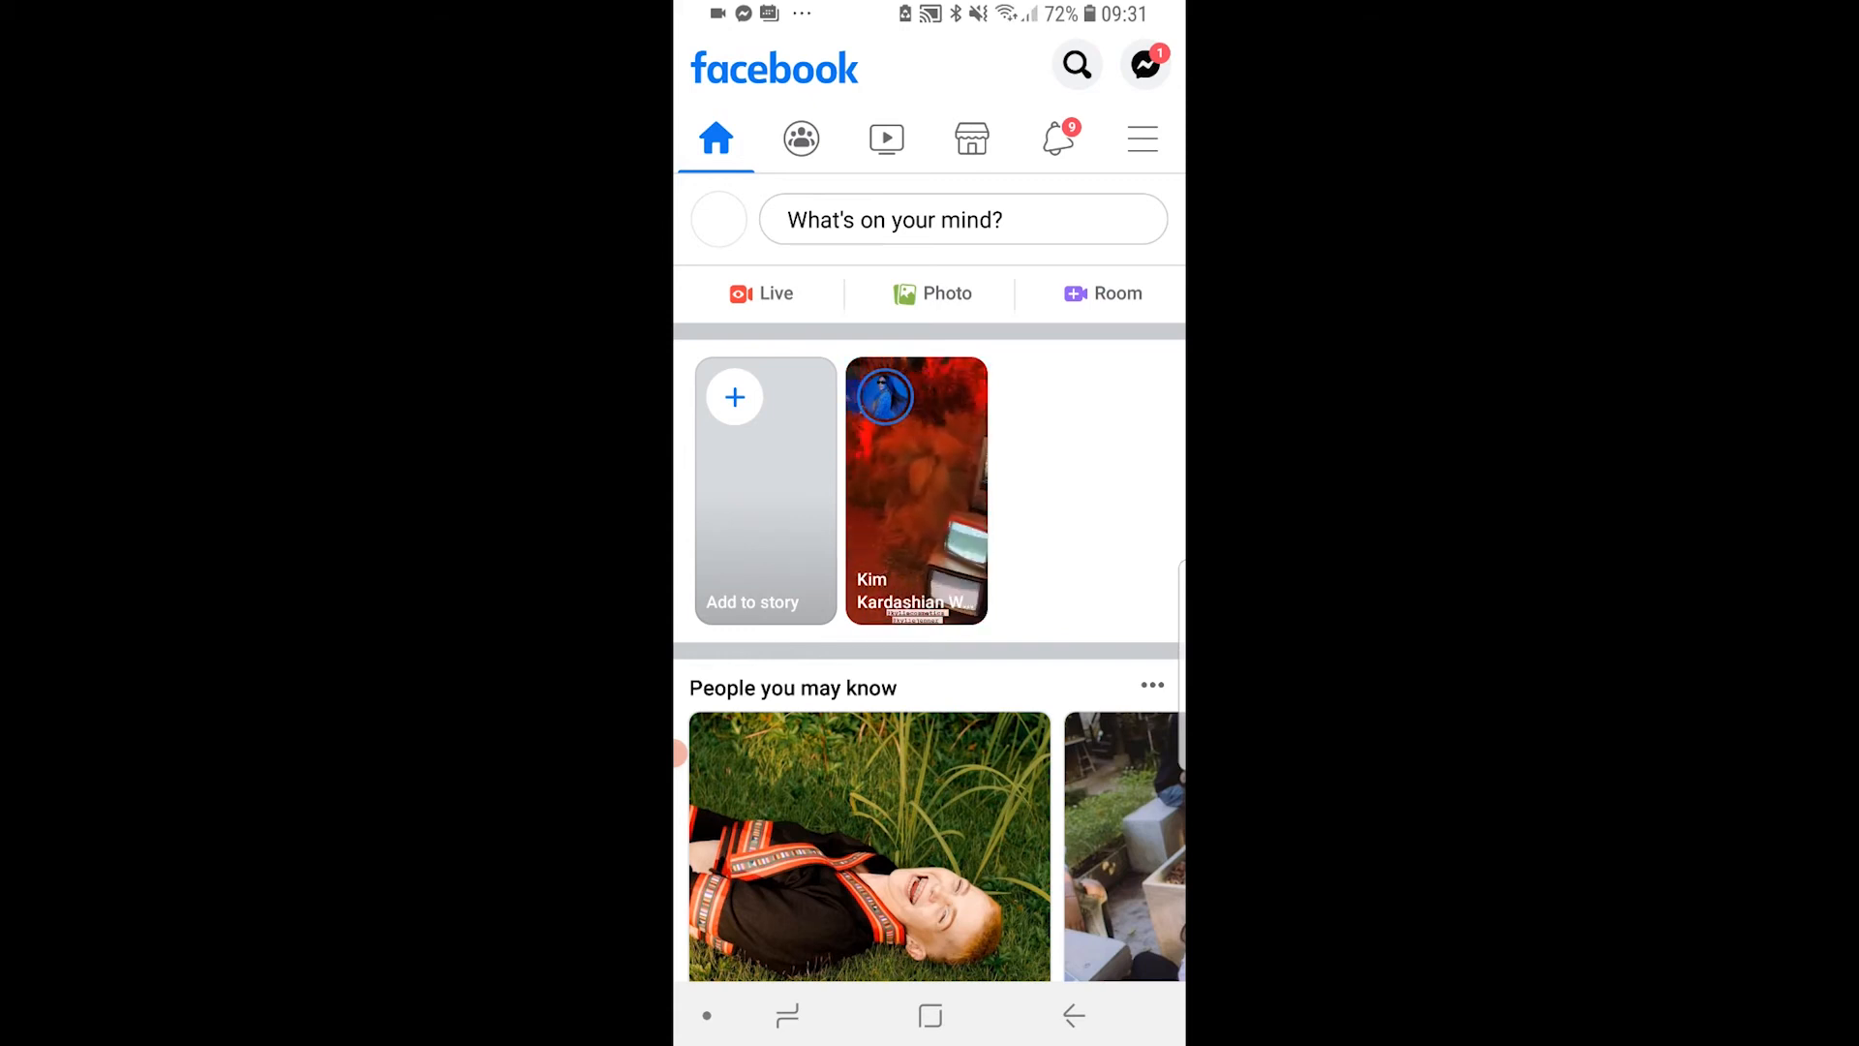
Step: Bring up the main menu from the hamburger icon in the tab bar
left_click(1140, 139)
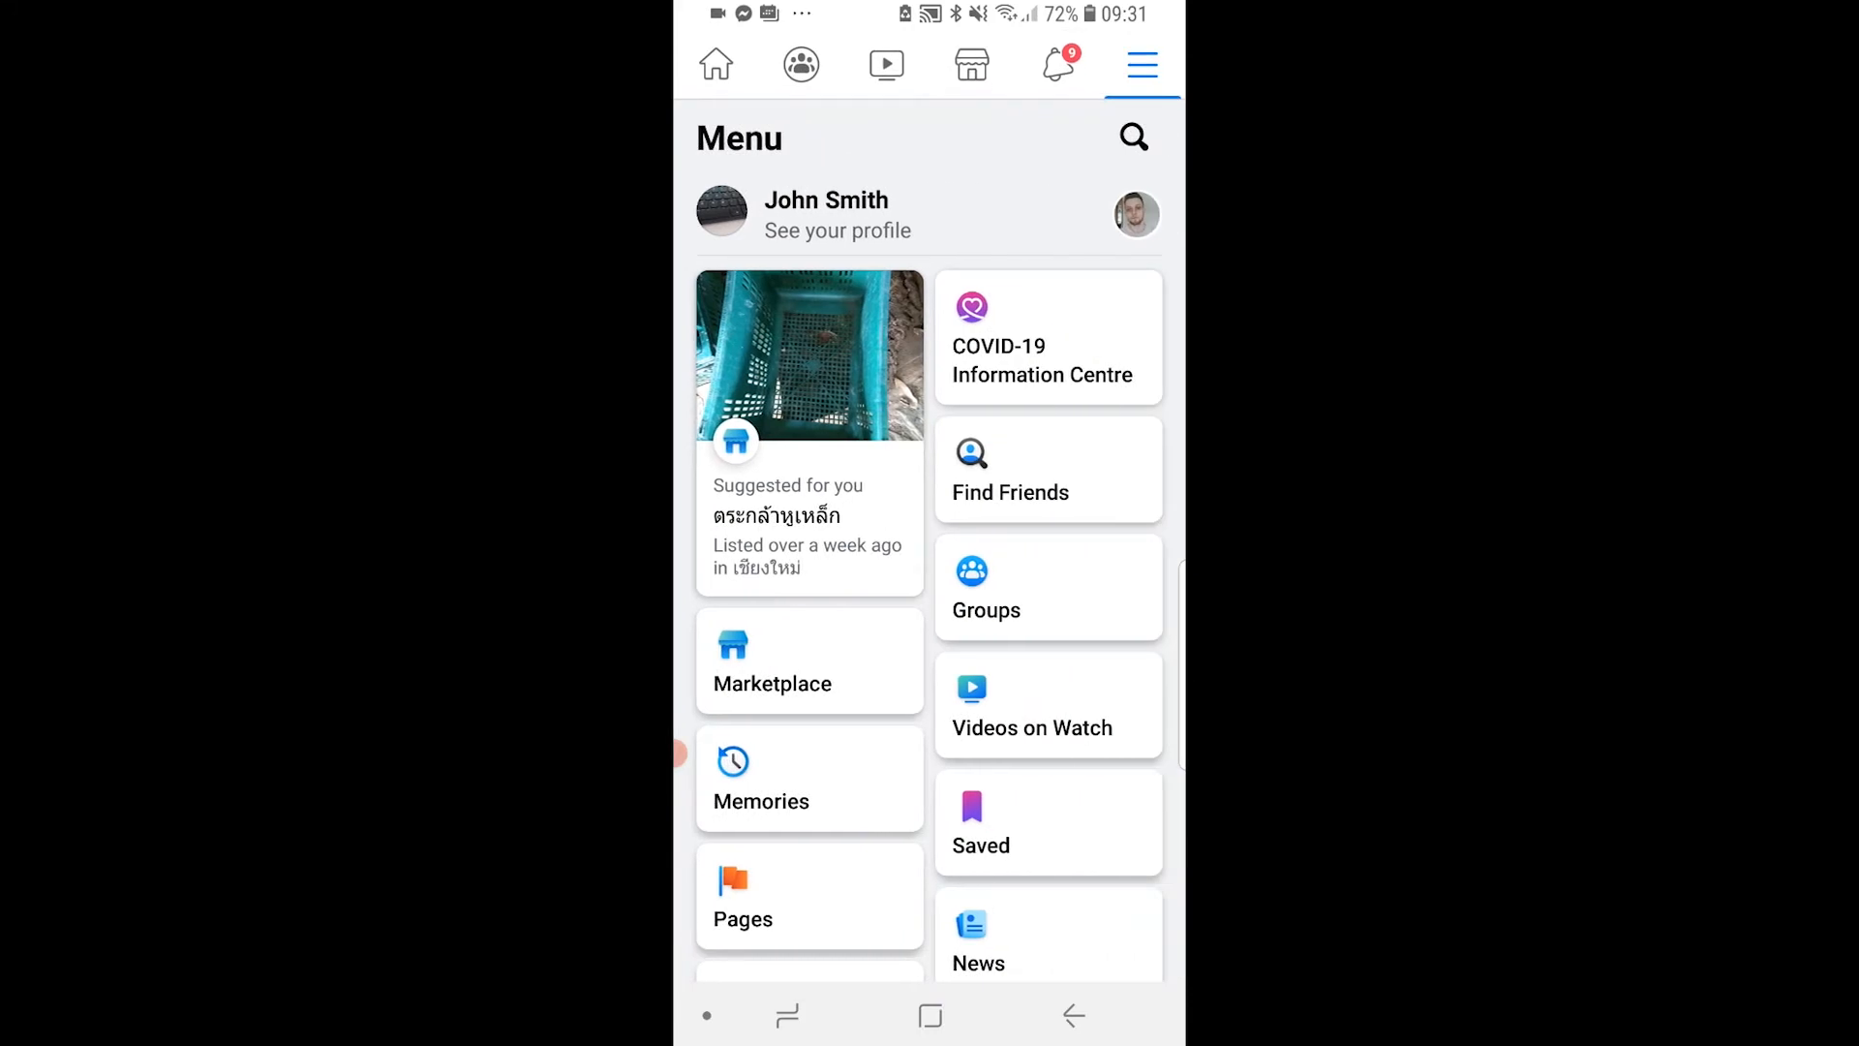
Step: Reveal Settings & privacy at the menu bottom and leave it expanded with its options
scroll("down", 3)
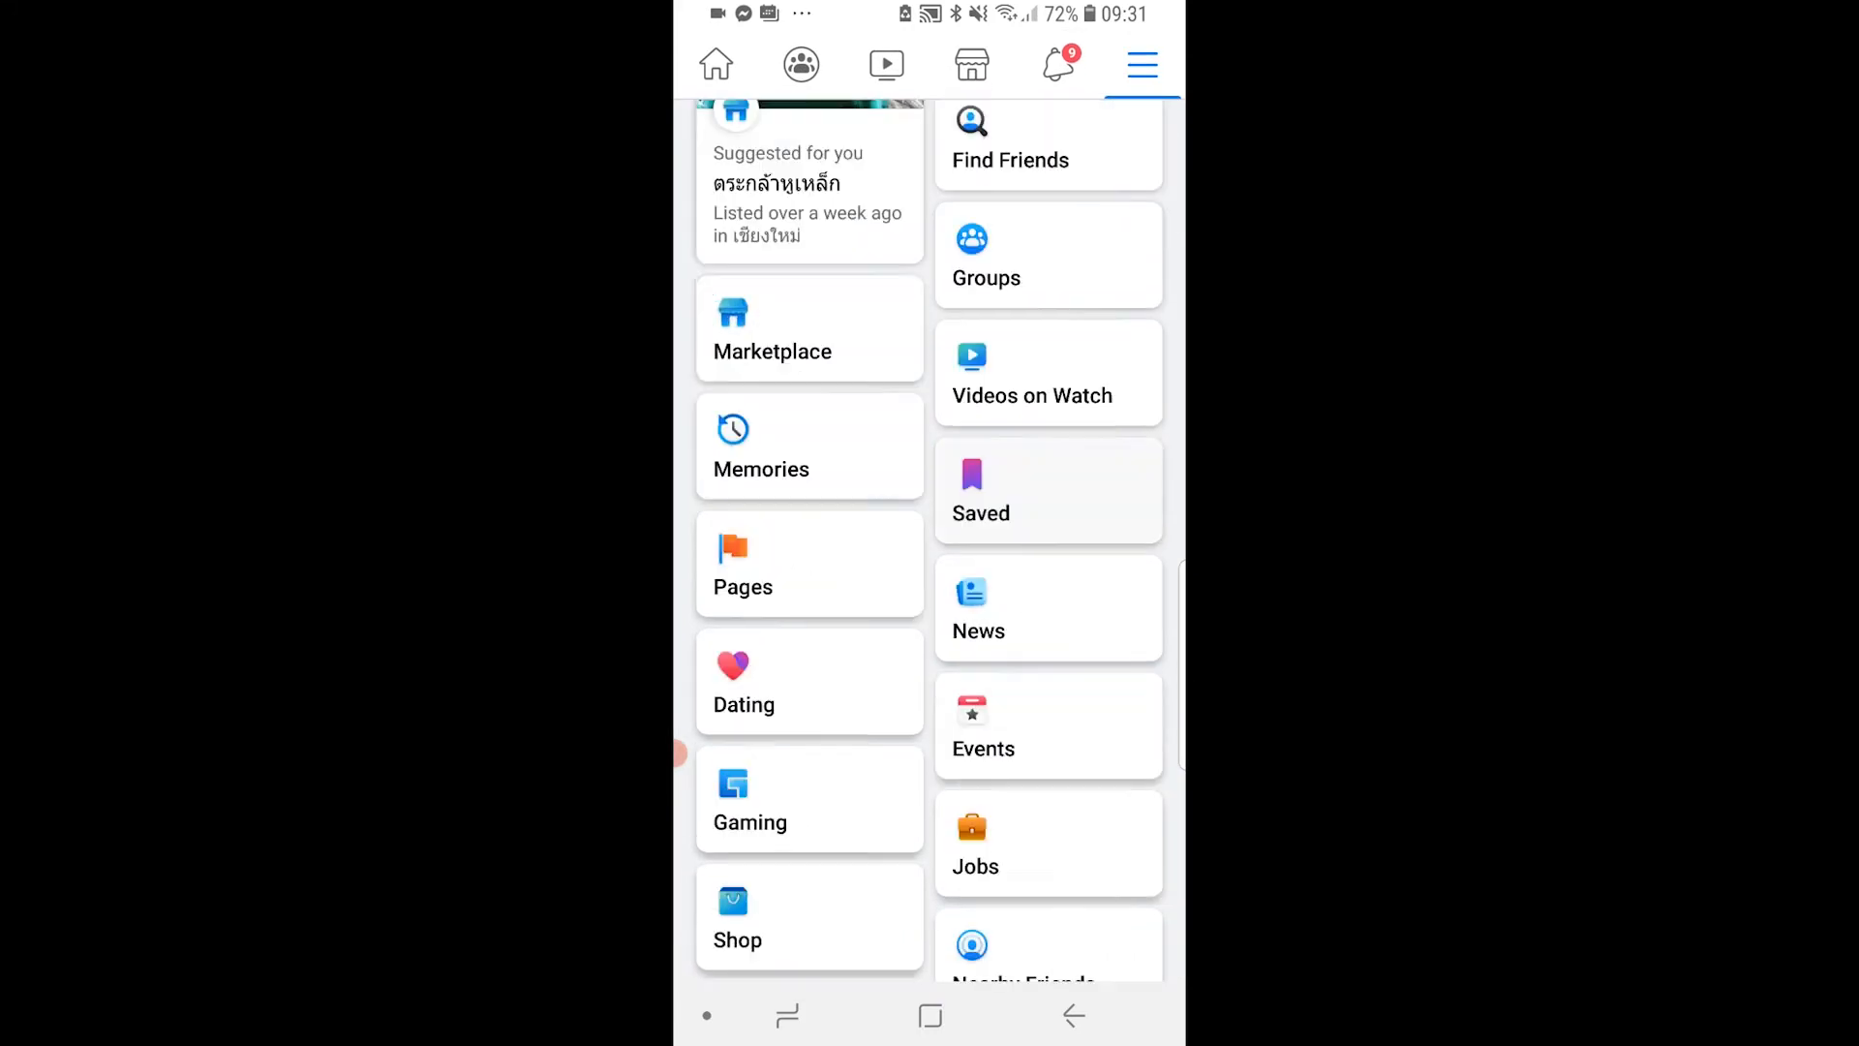
scroll("down", 3)
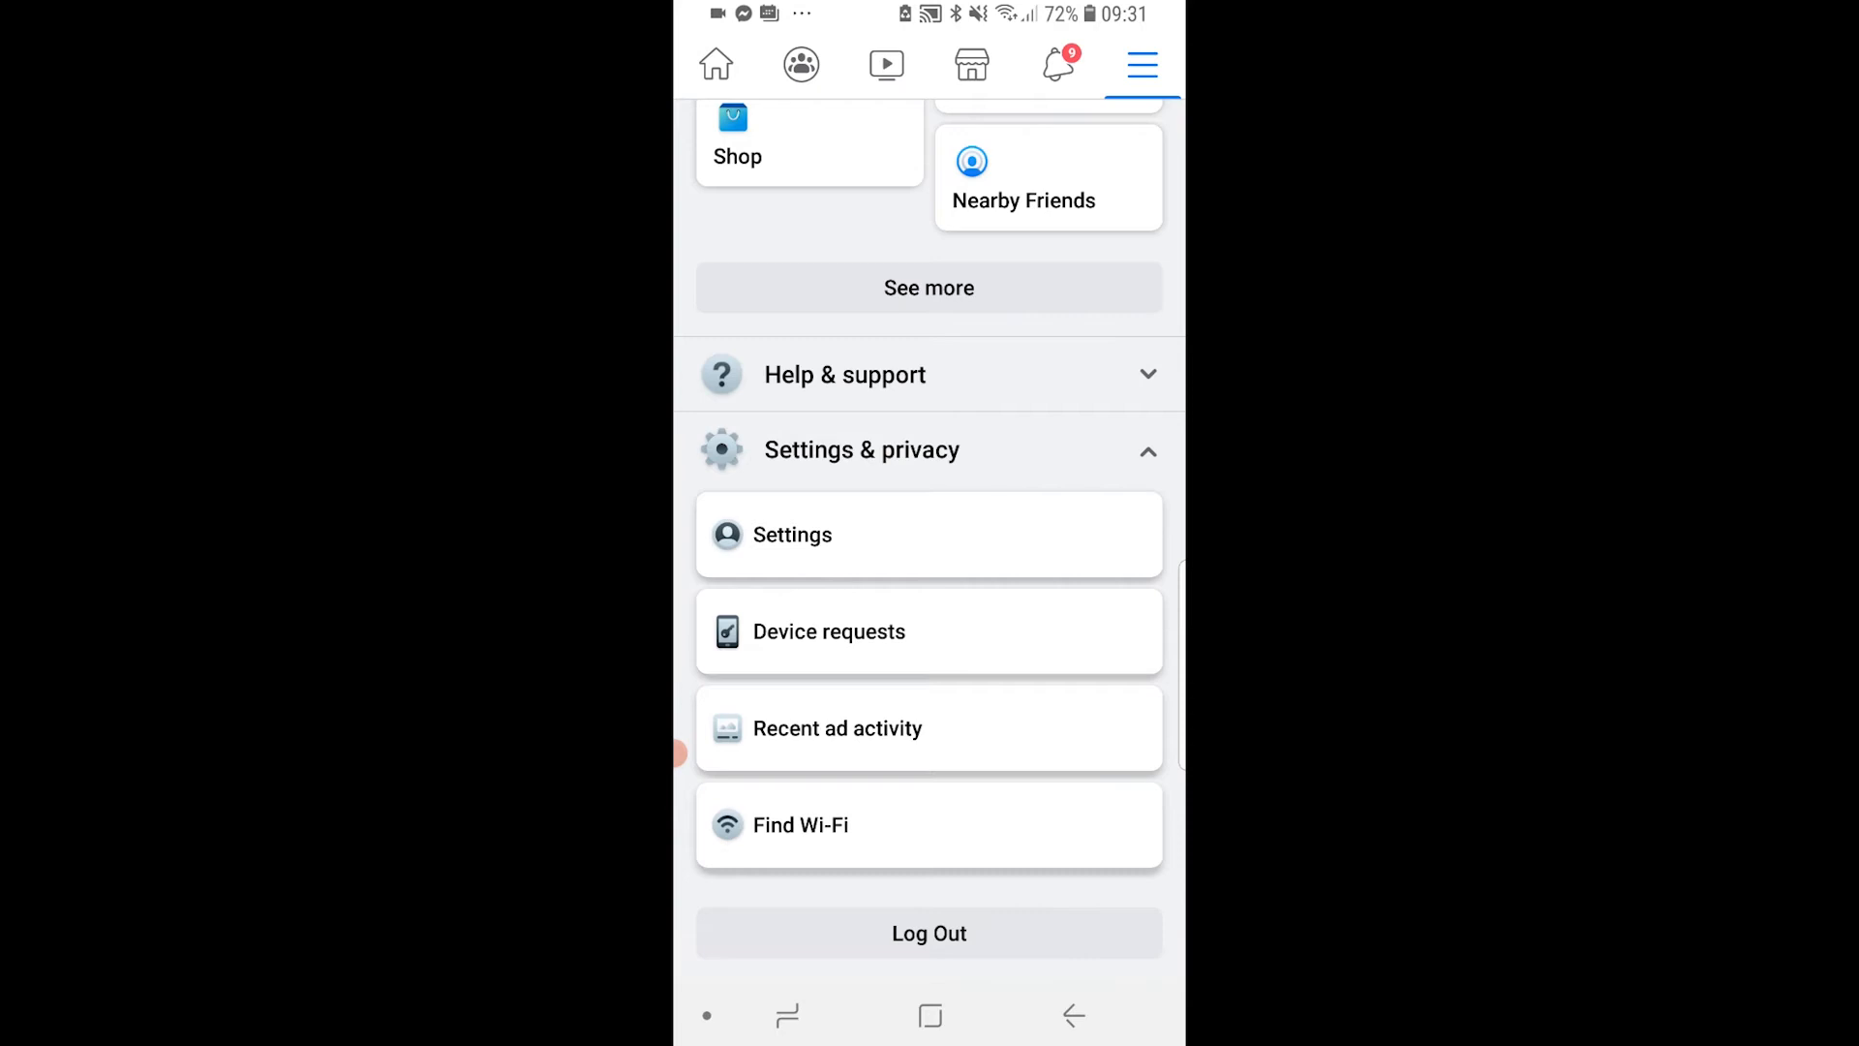
left_click(927, 450)
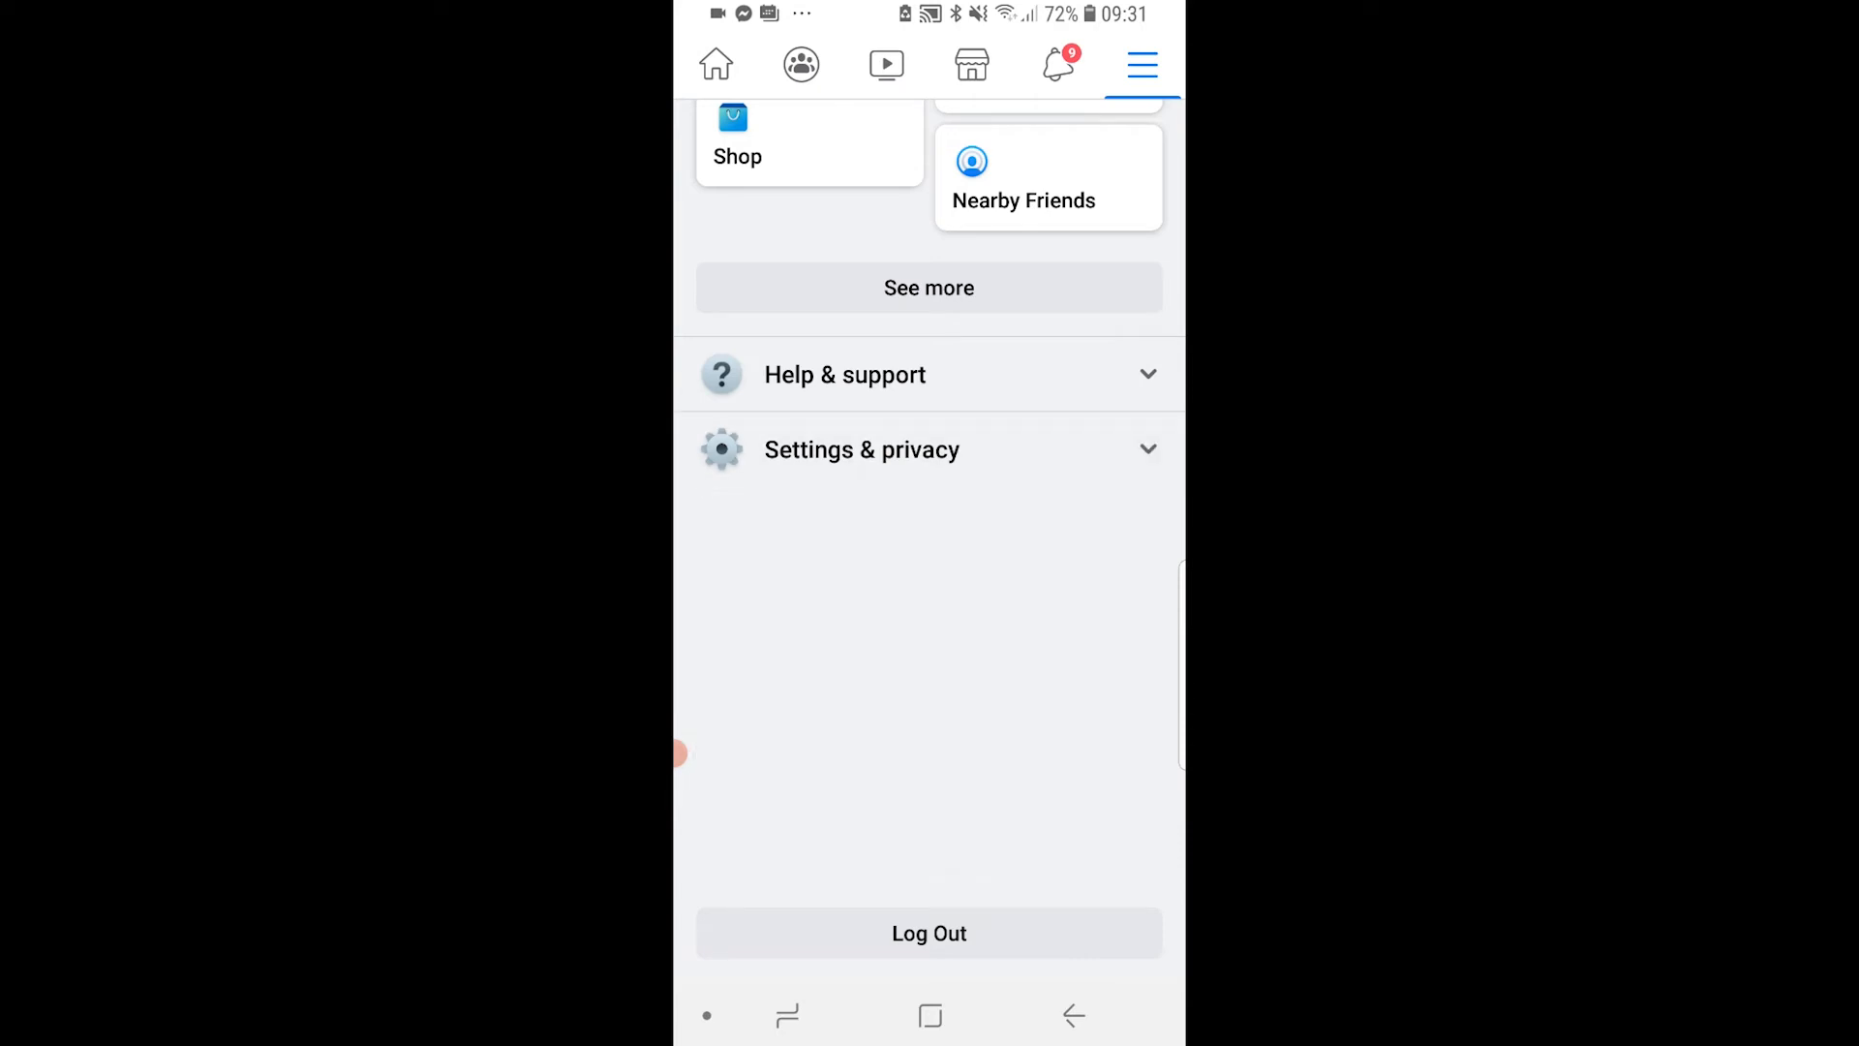
left_click(862, 449)
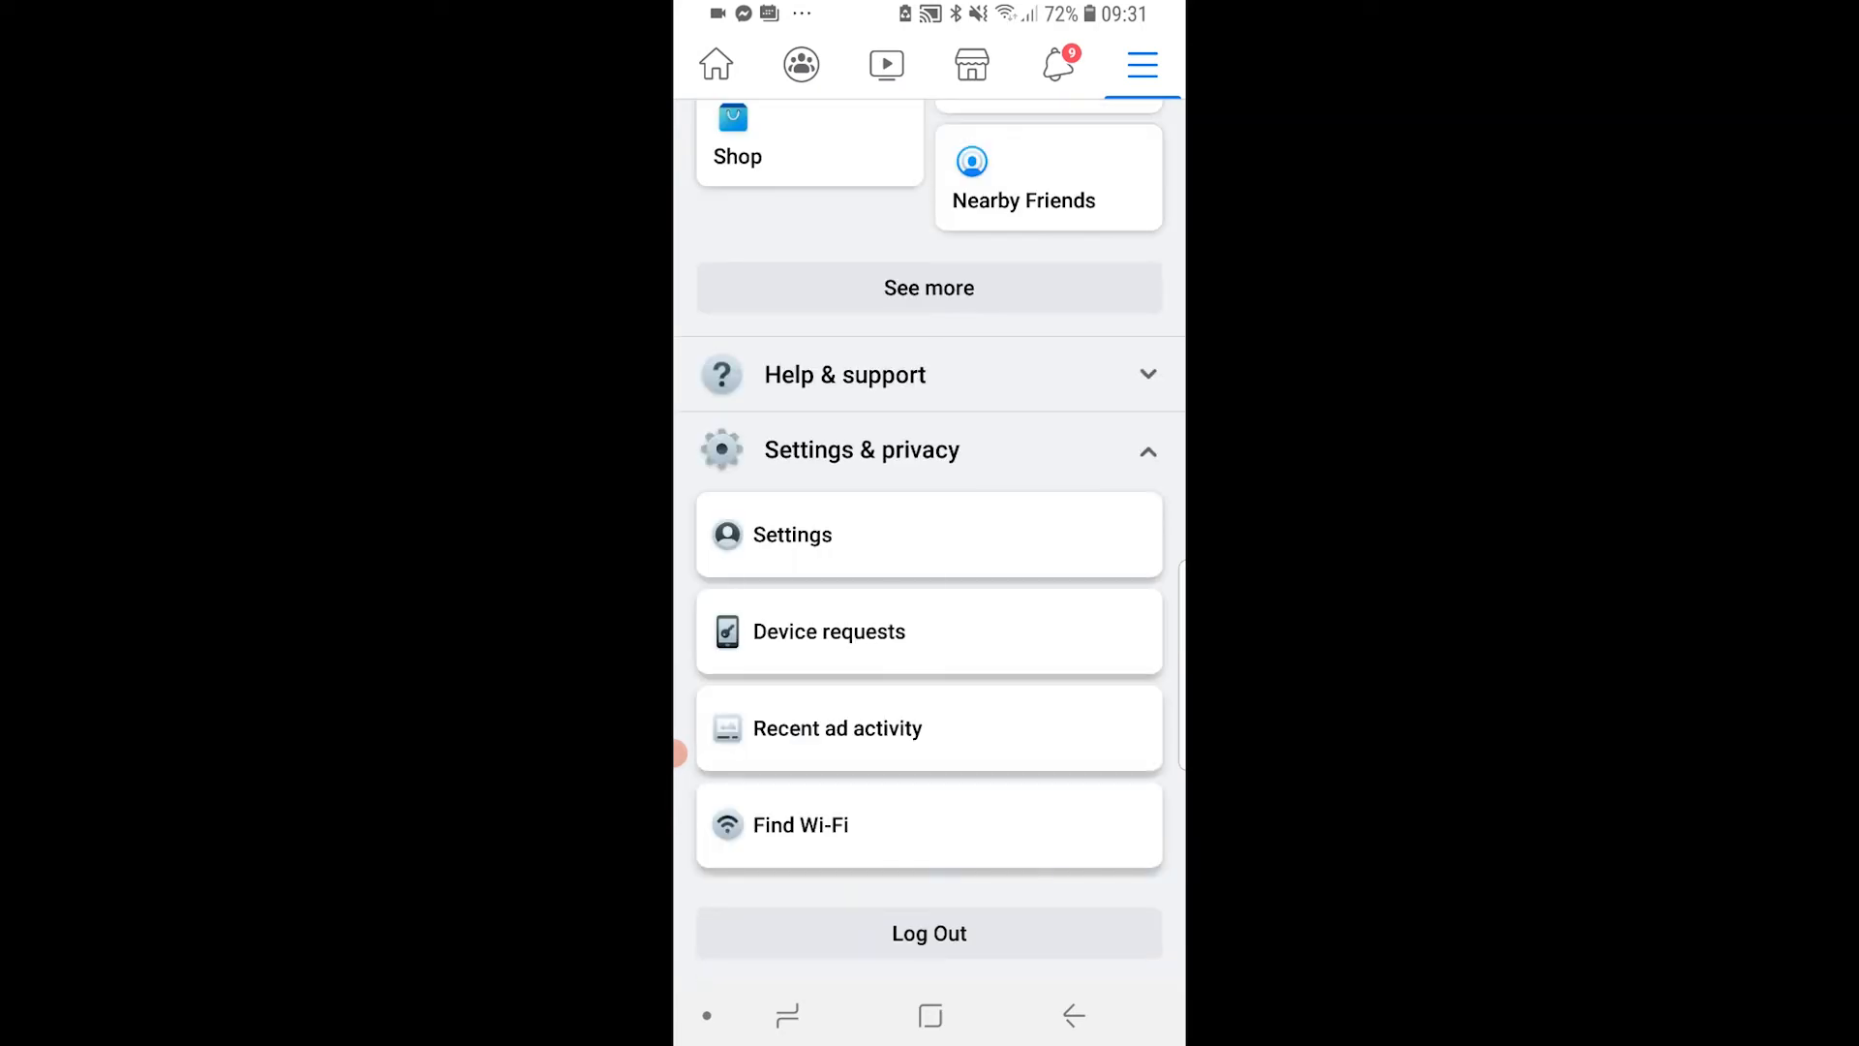
Step: Go through Settings and Personal and account information to the Name edit page
left_click(792, 534)
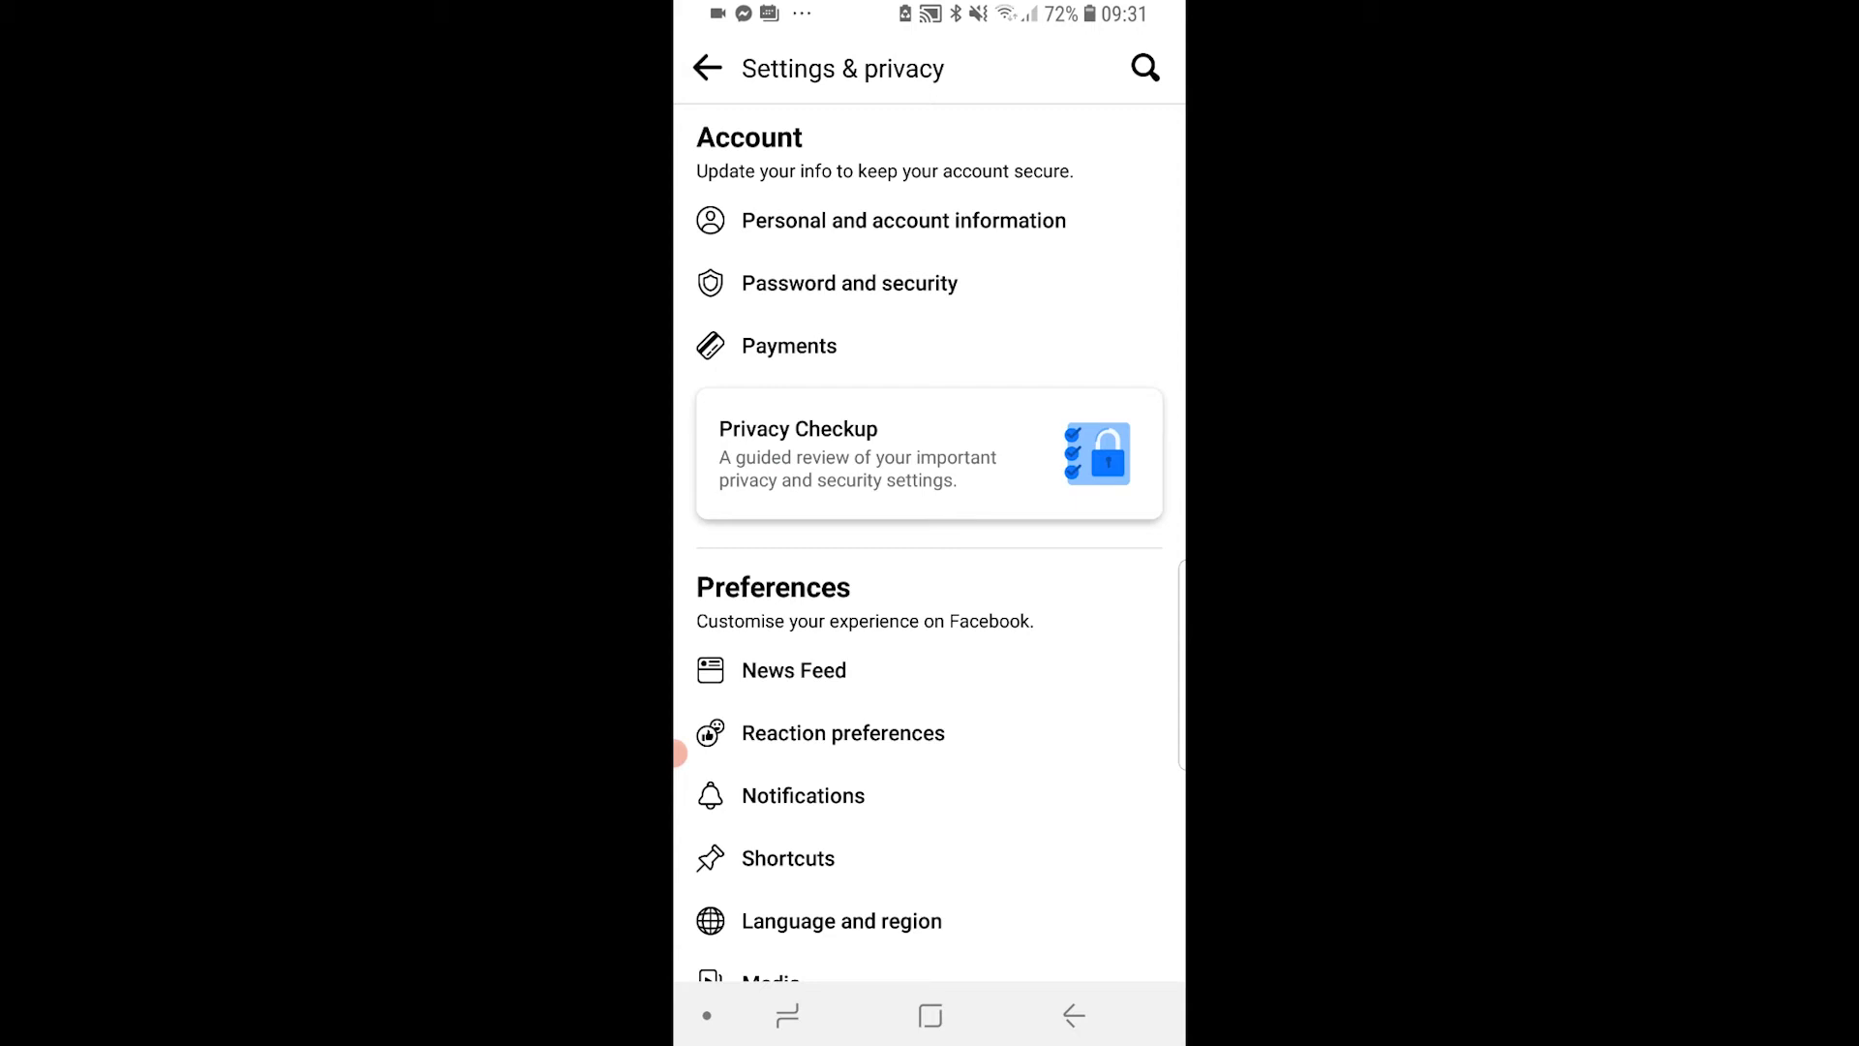
left_click(904, 220)
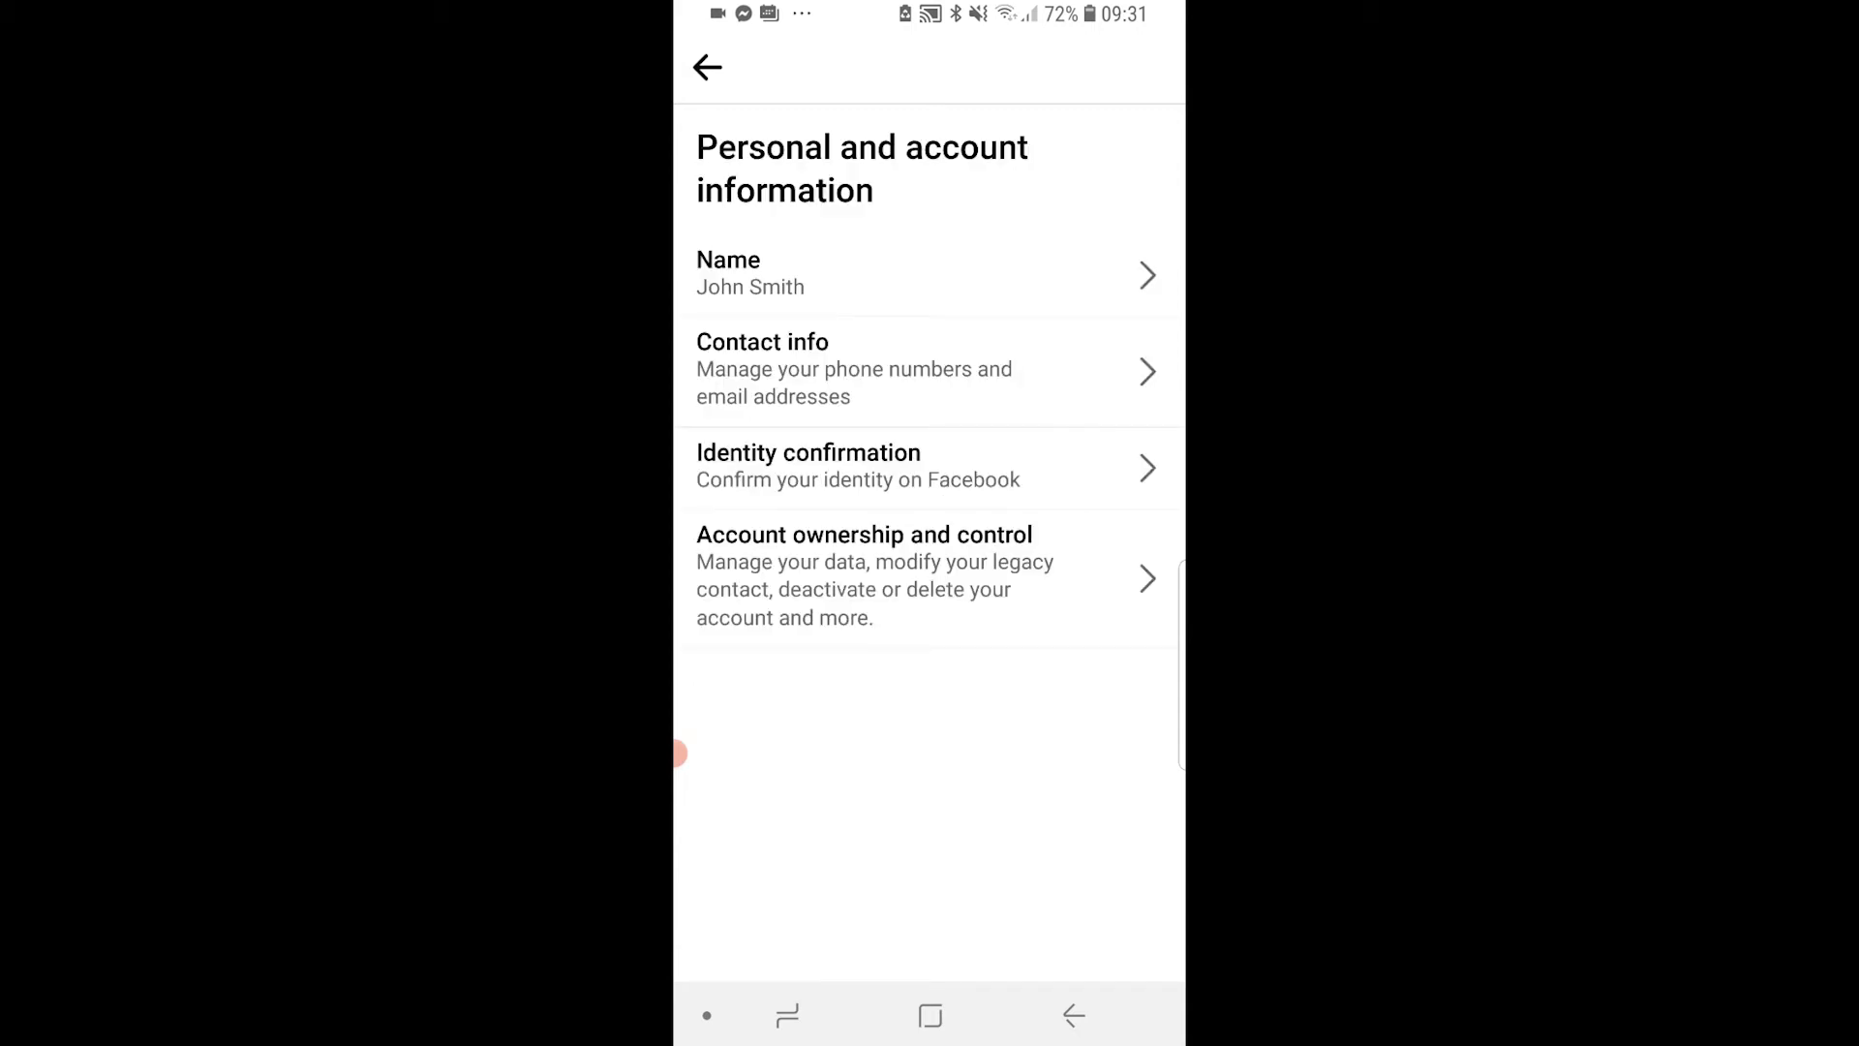
left_click(928, 273)
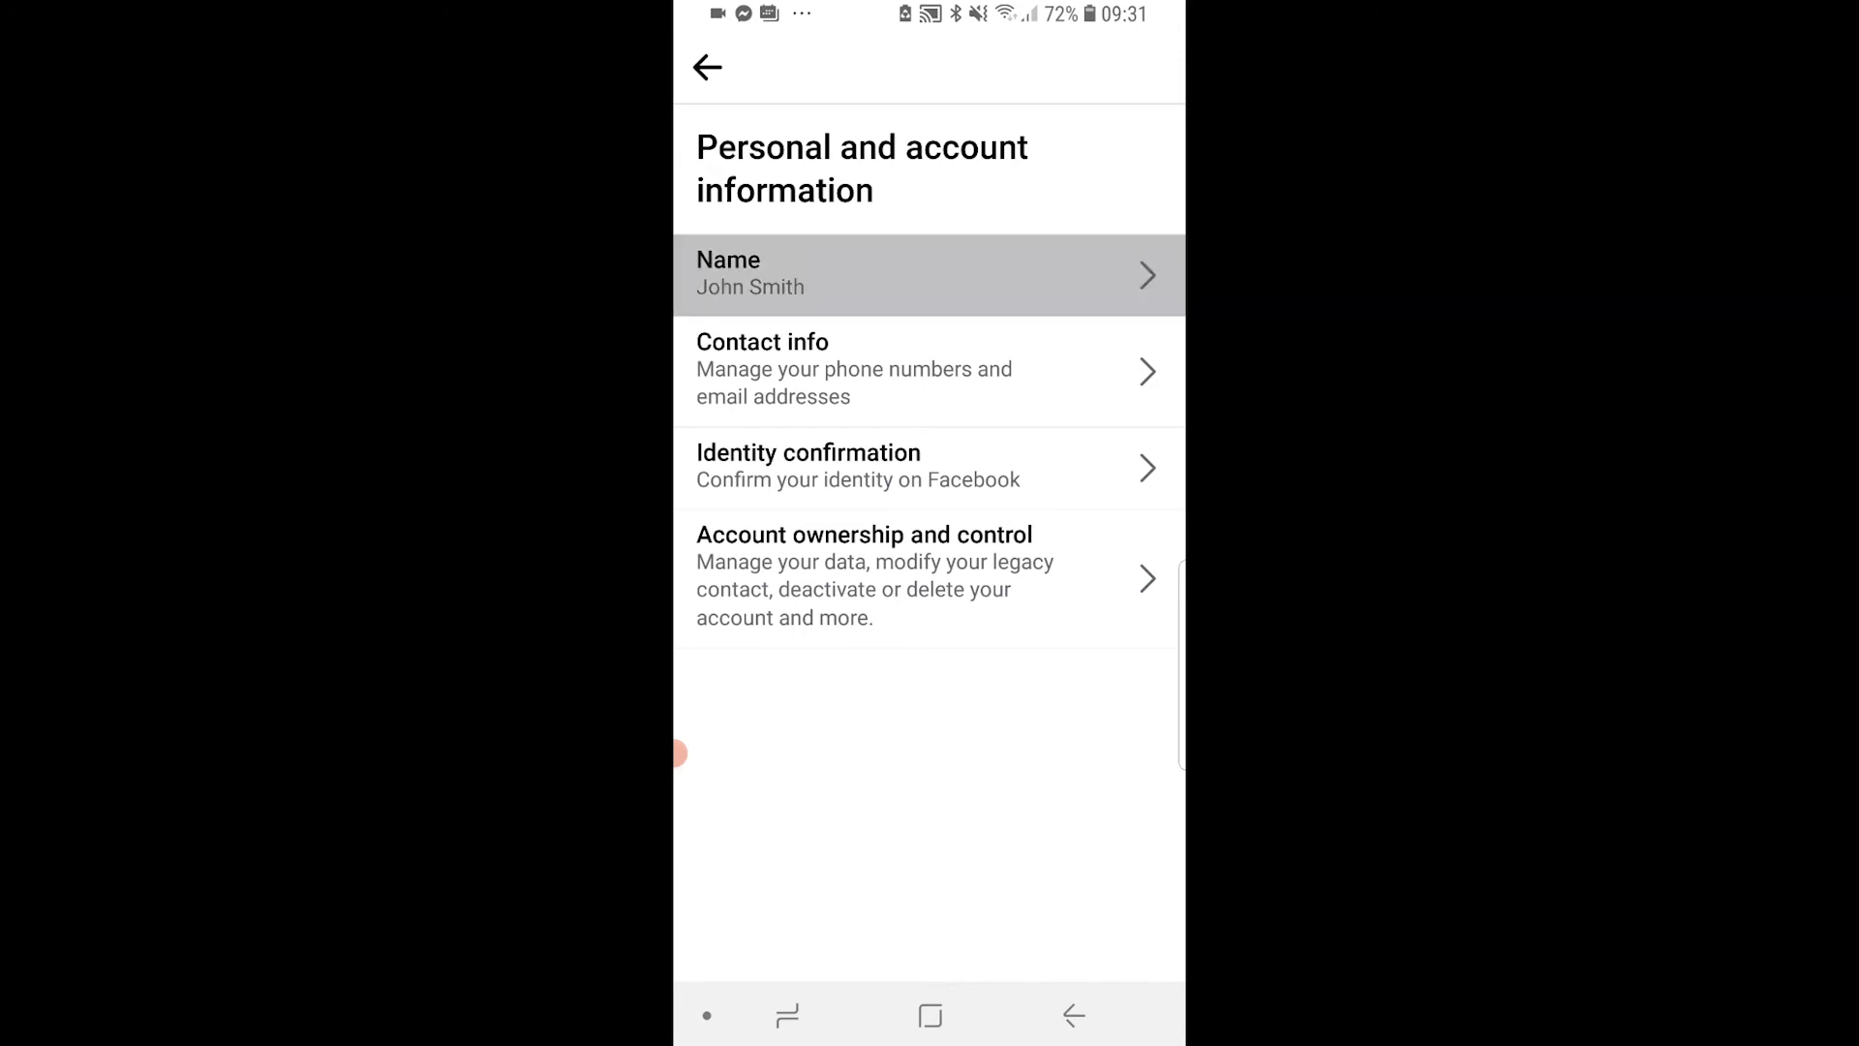
left_click(928, 275)
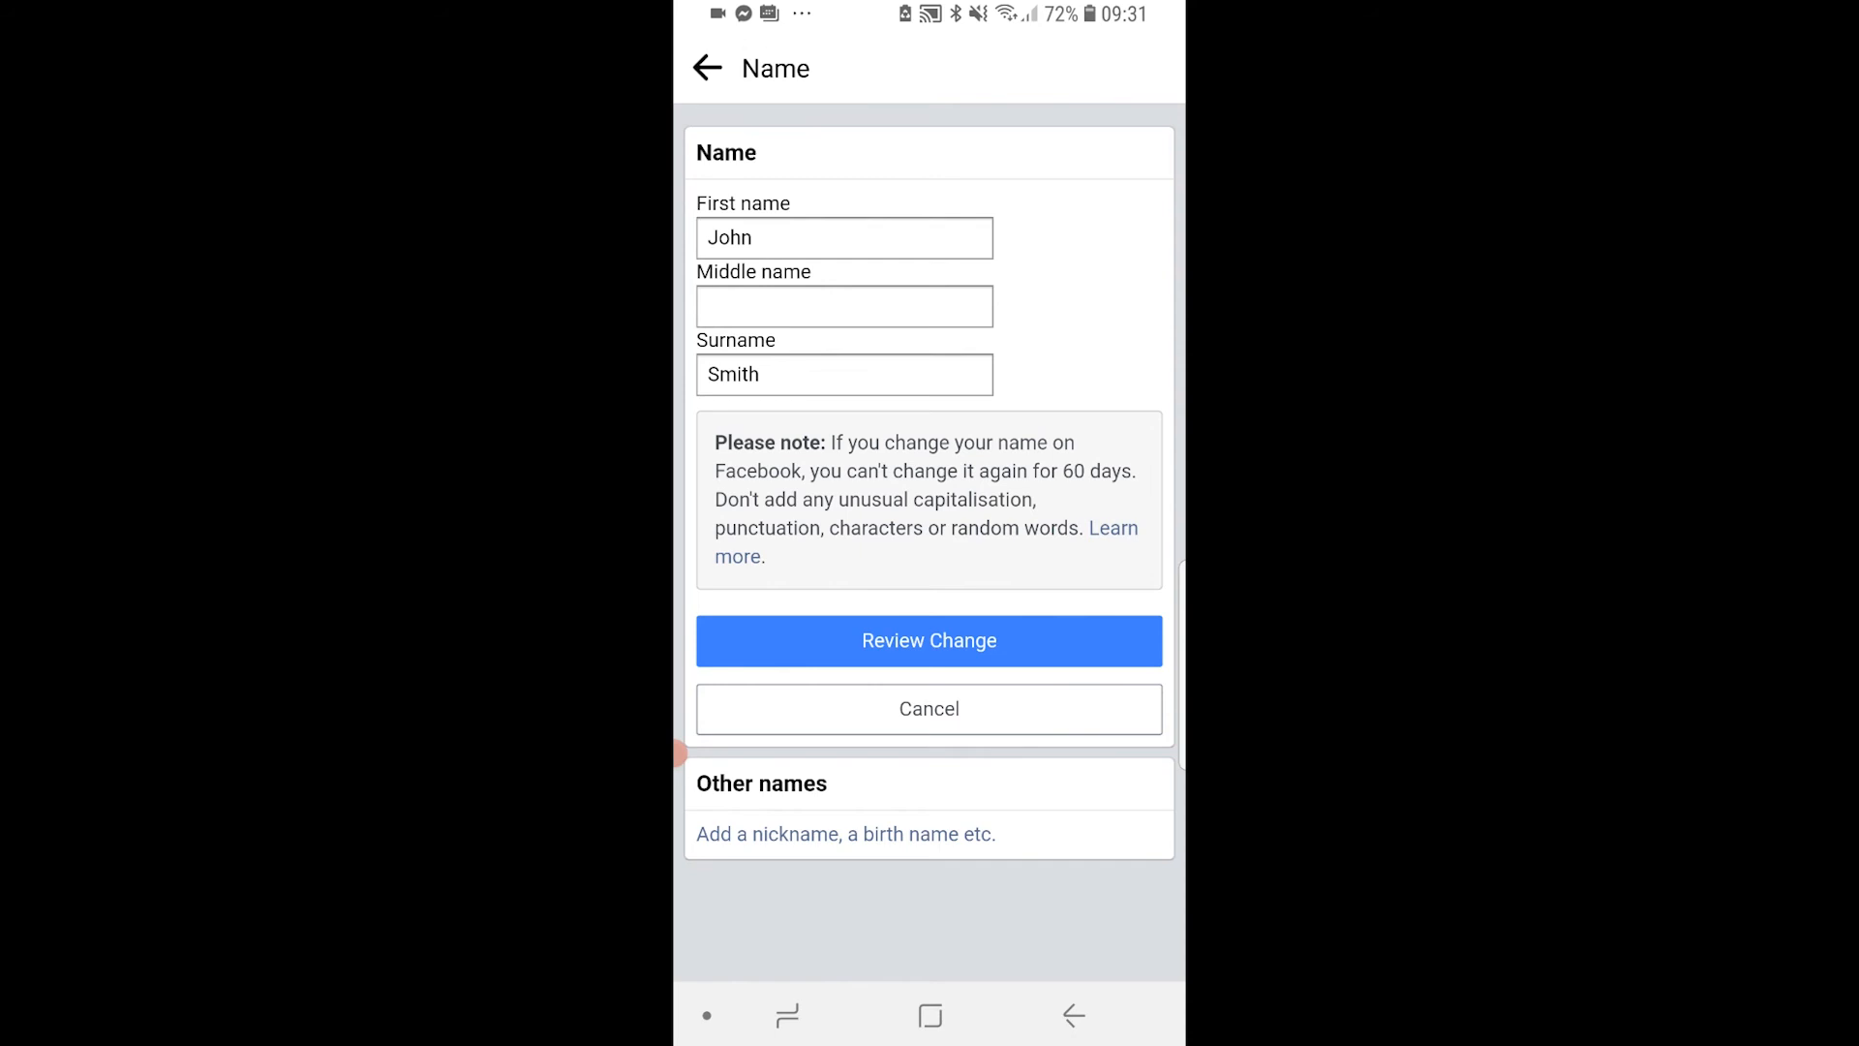